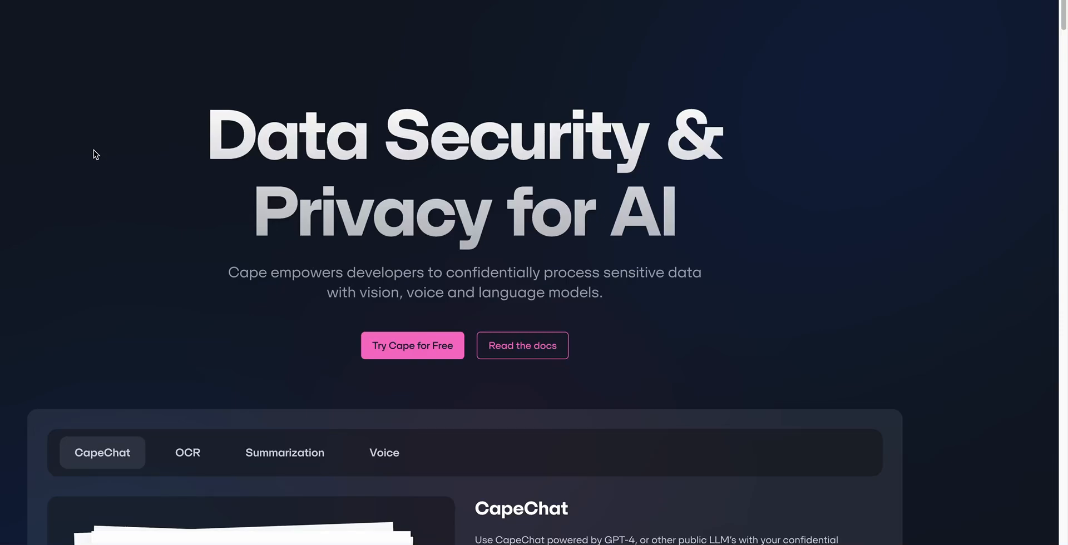
Bring up the file chooser from the Upload knowledge box in CapeChat.
{"action": "scroll", "scroll_direction": "down", "scroll_amount": 3}
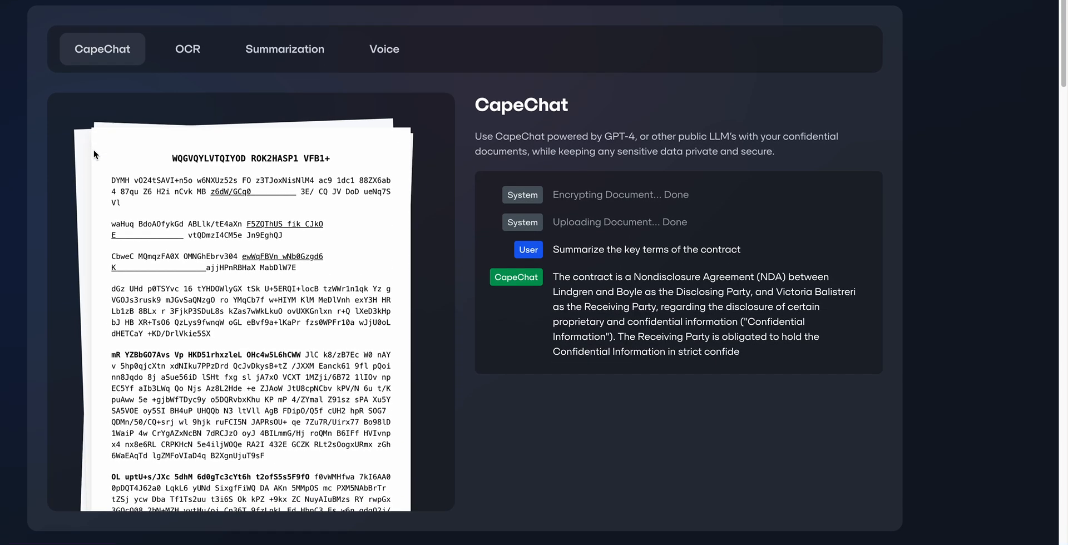
{"action": "scroll", "scroll_direction": "down", "scroll_amount": 3}
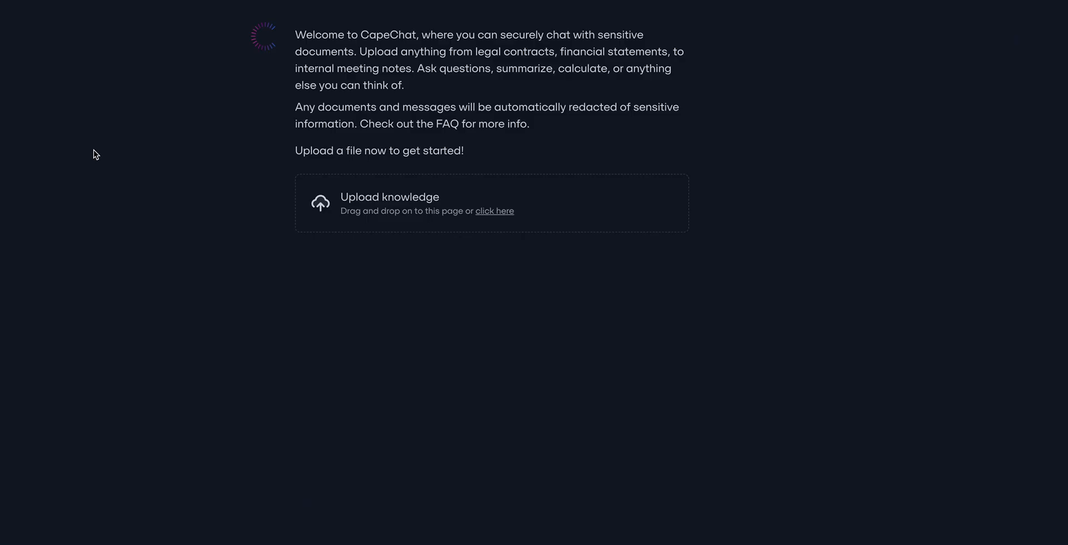
{"action": "mouse_move", "coordinate": [354, 191]}
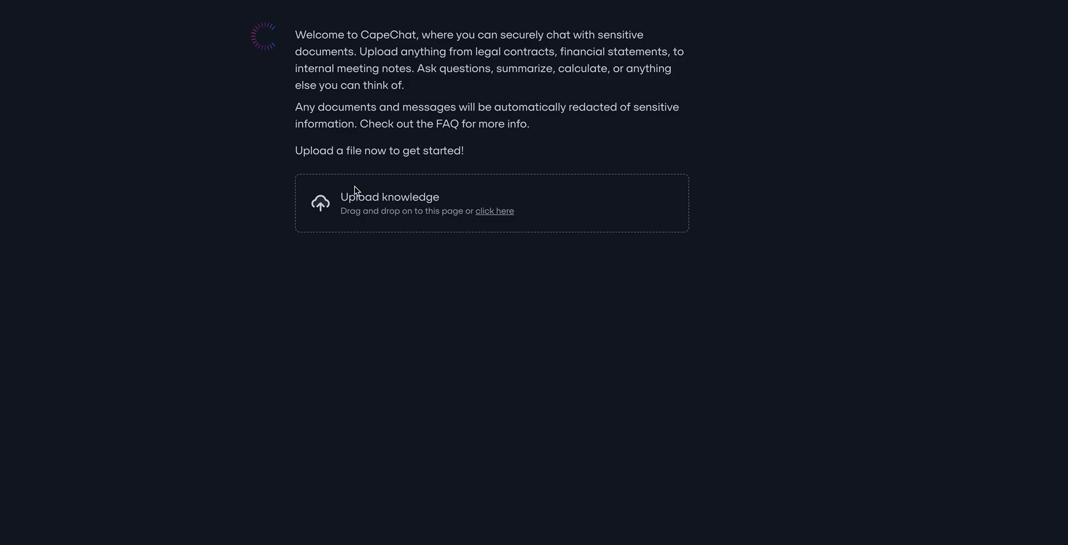
{"action": "left_click", "coordinate": [494, 210]}
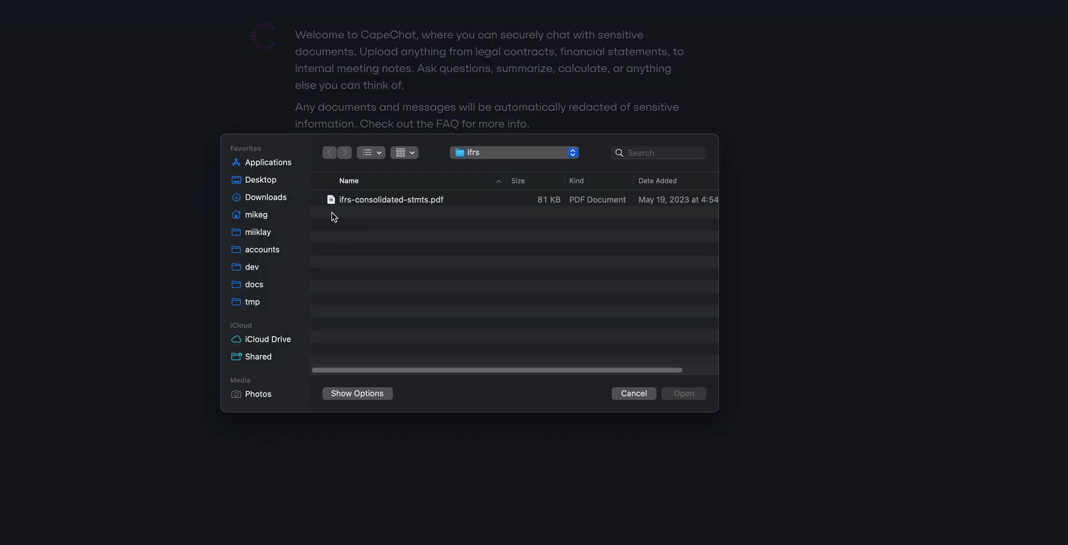
Choose ifrs-consolidated-stmts.pdf and upload it to the chat's knowledge base.
{"action": "left_click", "coordinate": [683, 393]}
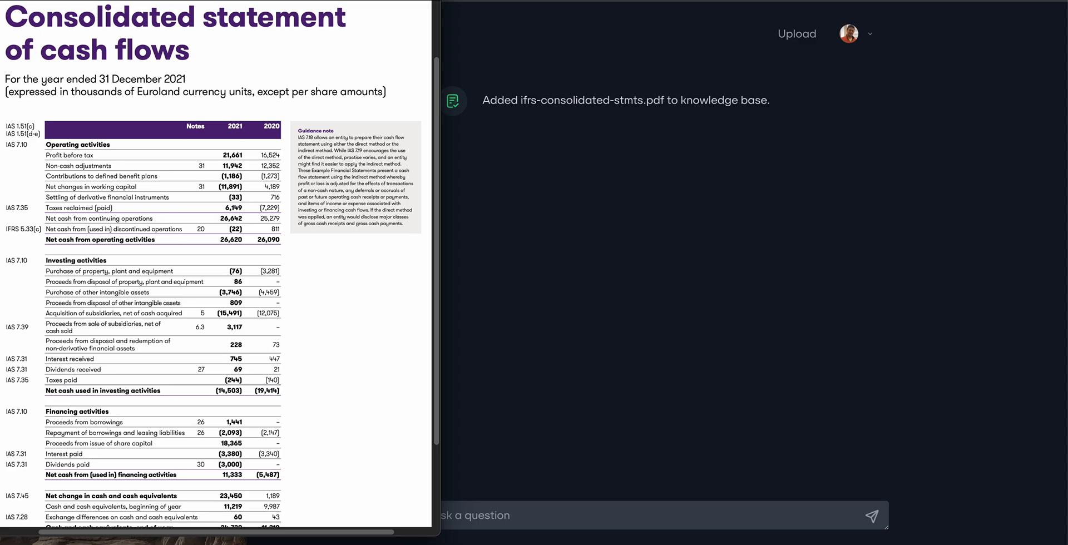
{"action": "mouse_move", "coordinate": [558, 415]}
{"action": "type", "text": "list the total equity and liabilities for Illustrative Corporation Group for 2020 and 2021"}
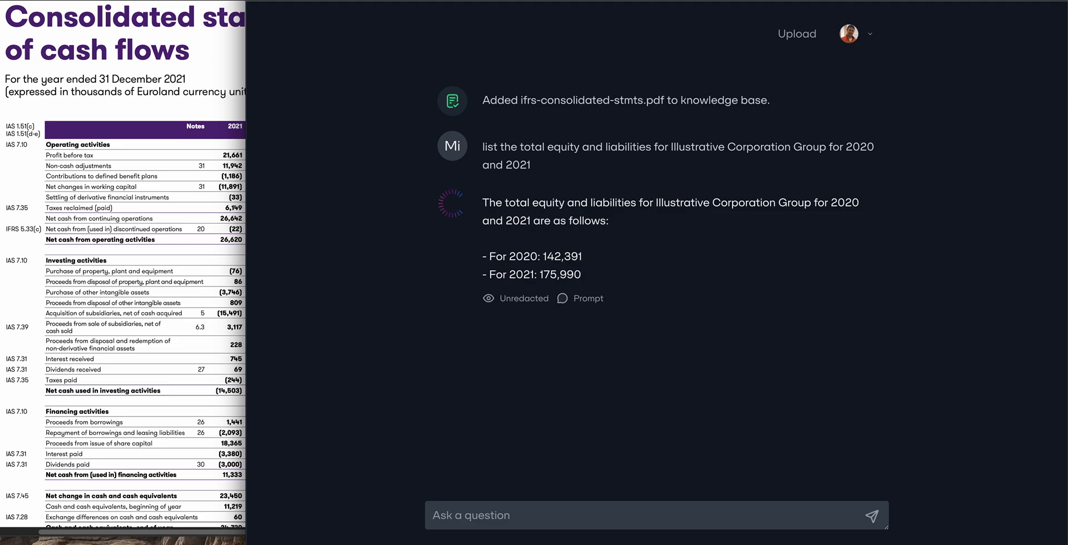
{"action": "mouse_move", "coordinate": [246, 385]}
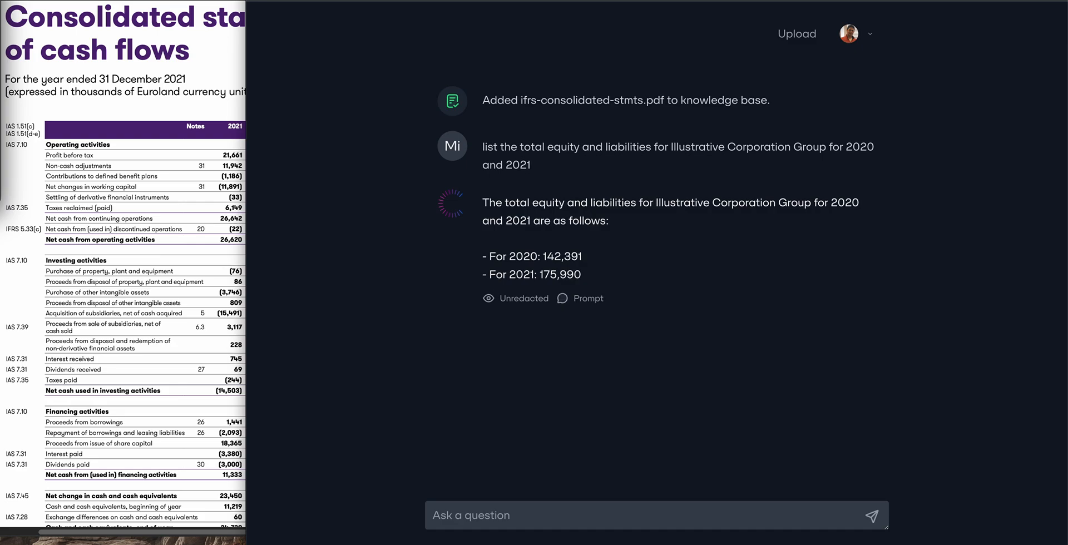
{"action": "mouse_move", "coordinate": [552, 520]}
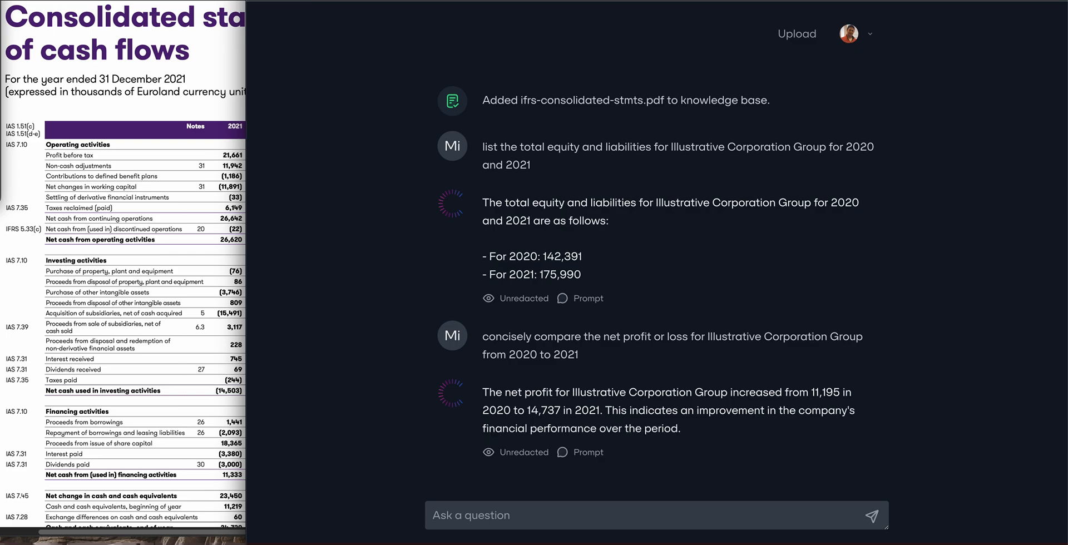
{"action": "mouse_move", "coordinate": [515, 453]}
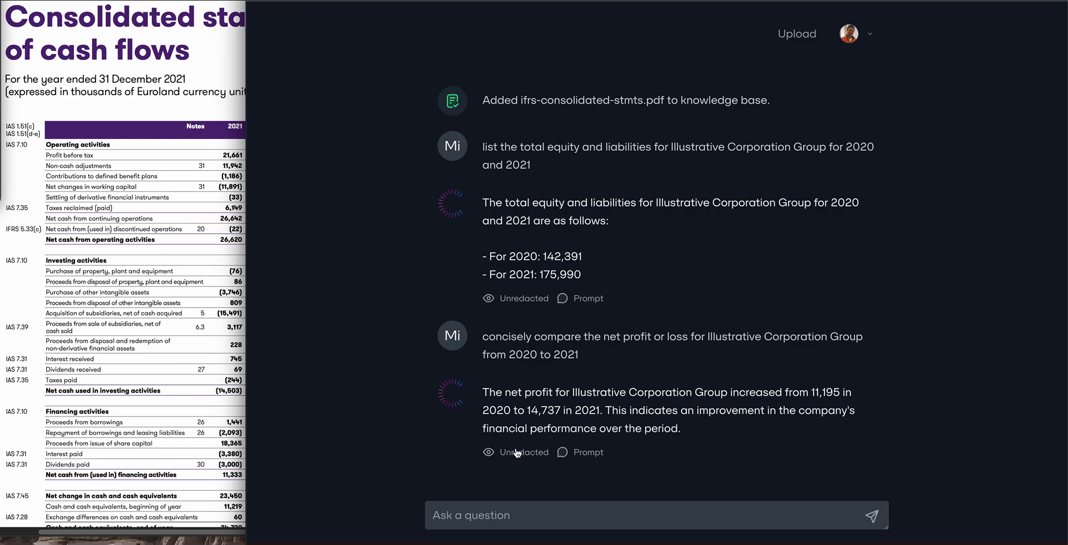
Toggle the net profit answer (11,195 in 2020 to 14,737 in 2021) to its redacted view.
{"action": "left_click", "coordinate": [489, 451]}
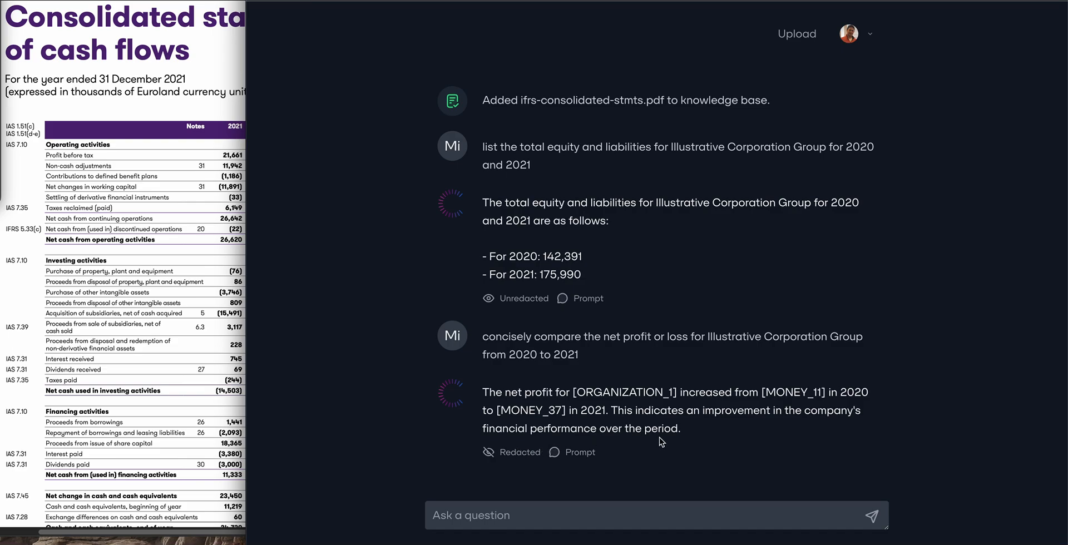